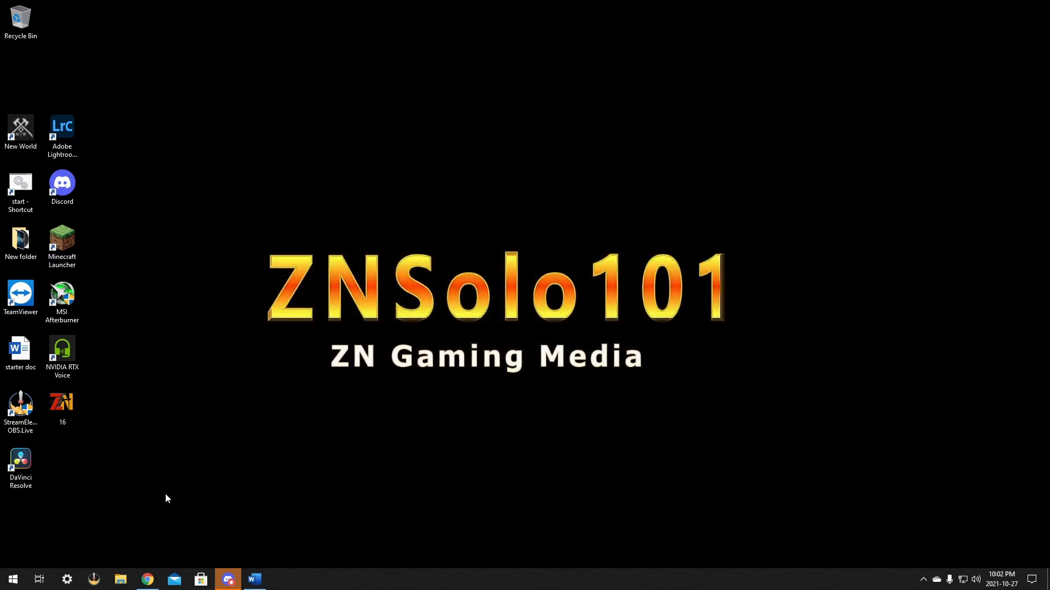
mouse_move(164, 507)
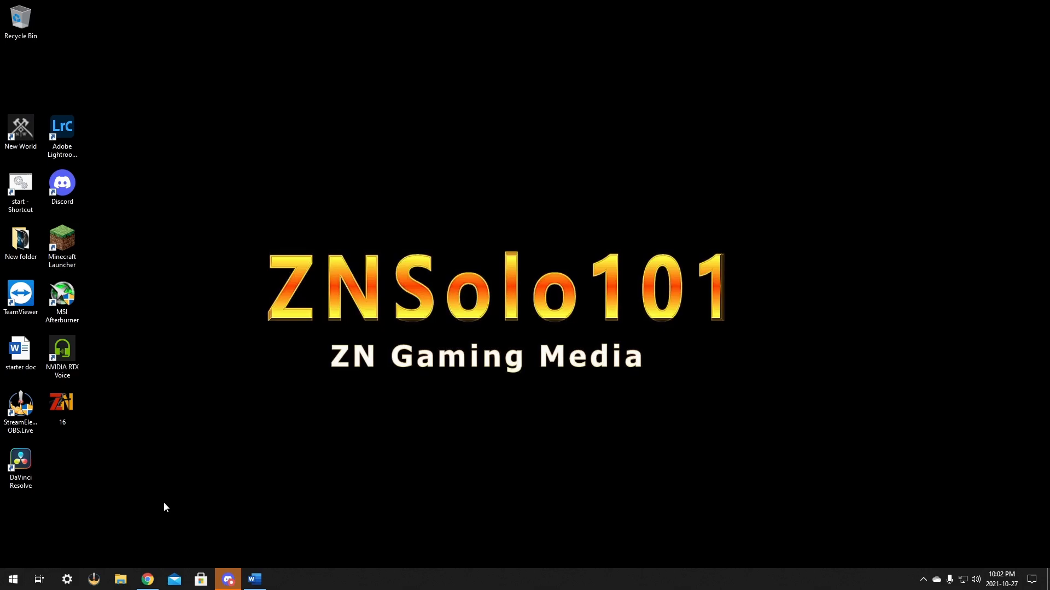
Step: Bring up the Twitch Creator Dashboard Stream Manager from the Chrome taskbar icon
left_click(147, 579)
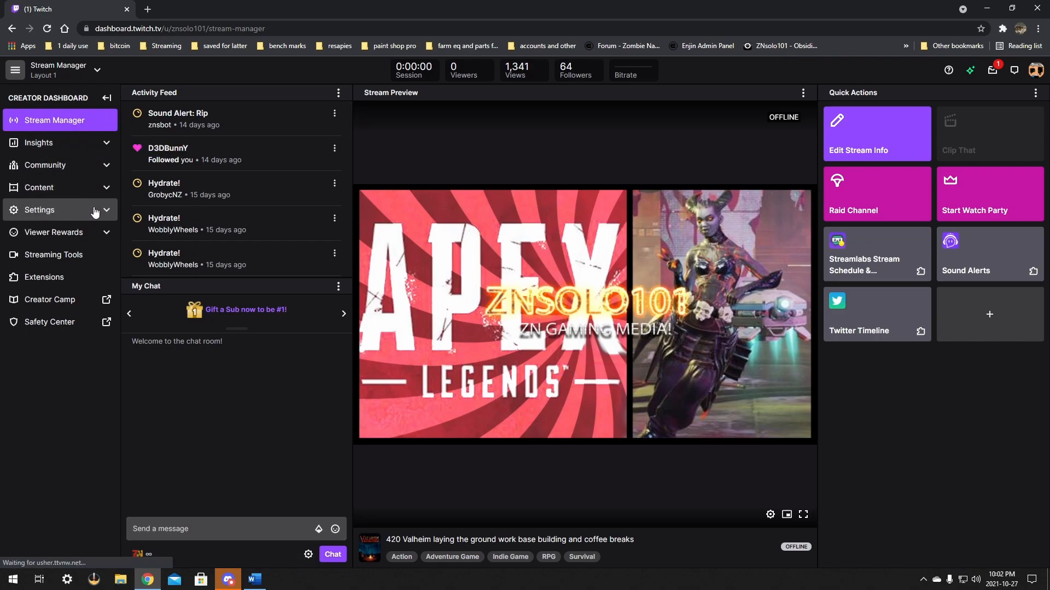
Step: Expand Settings in the sidebar and go to the Affiliate revenue settings page
left_click(39, 209)
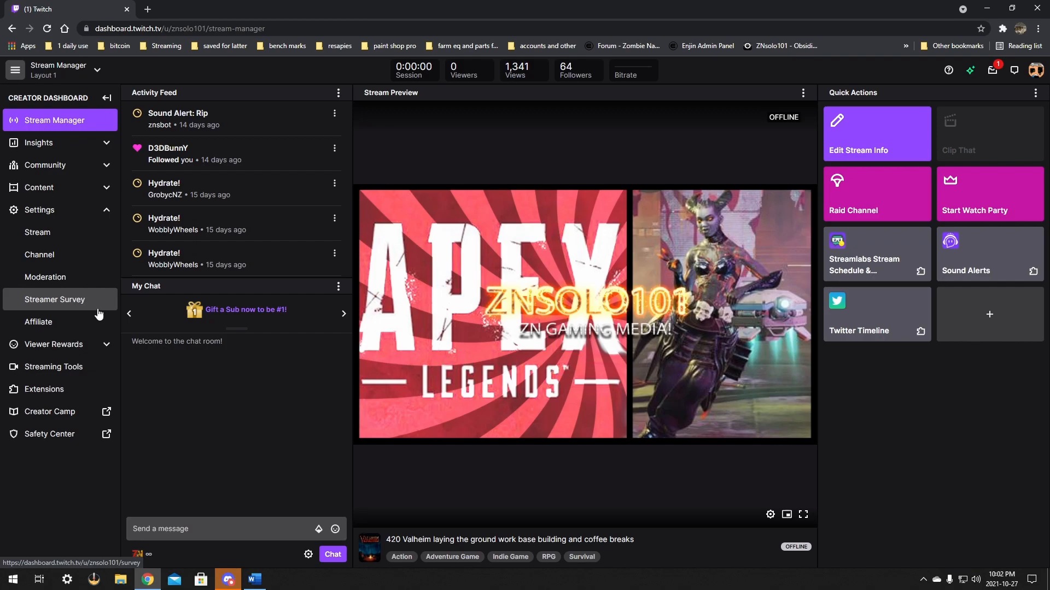
left_click(38, 322)
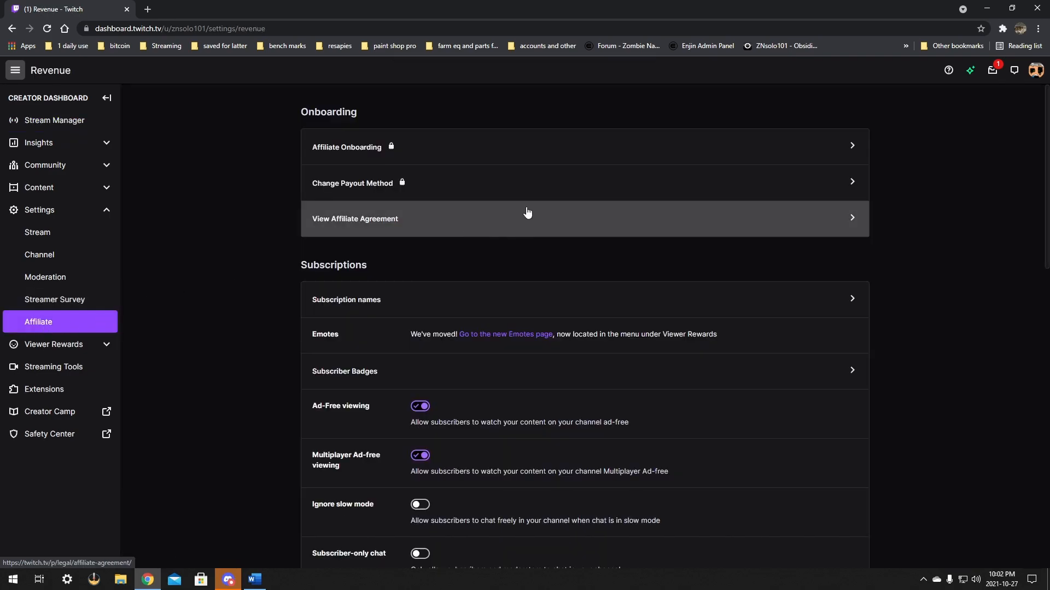
Step: Scroll down the Affiliate page to reach Leaderboard Settings
scroll("down", 3)
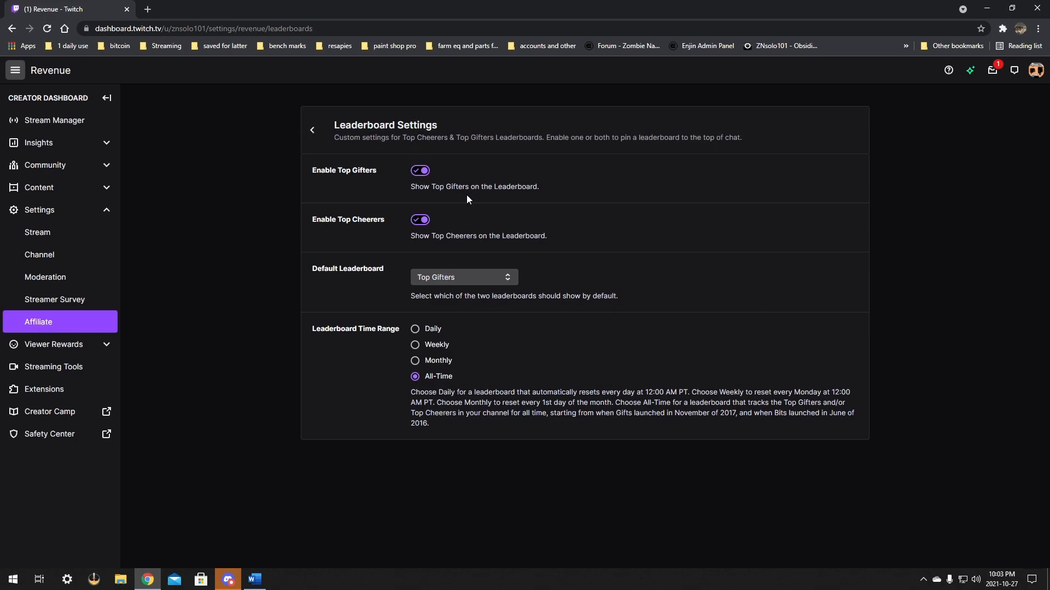
mouse_move(479, 235)
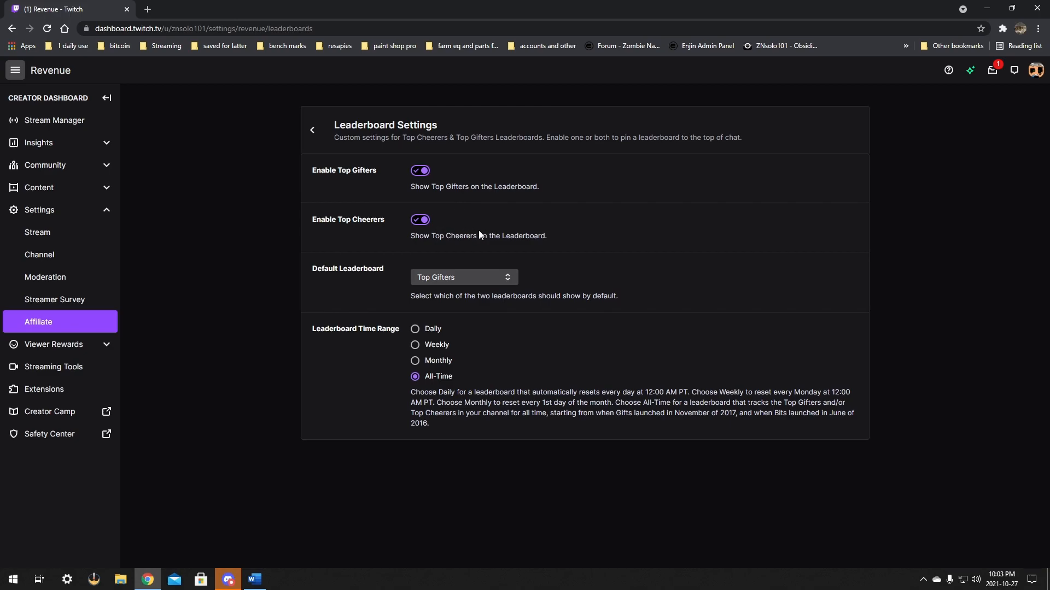
mouse_move(456, 272)
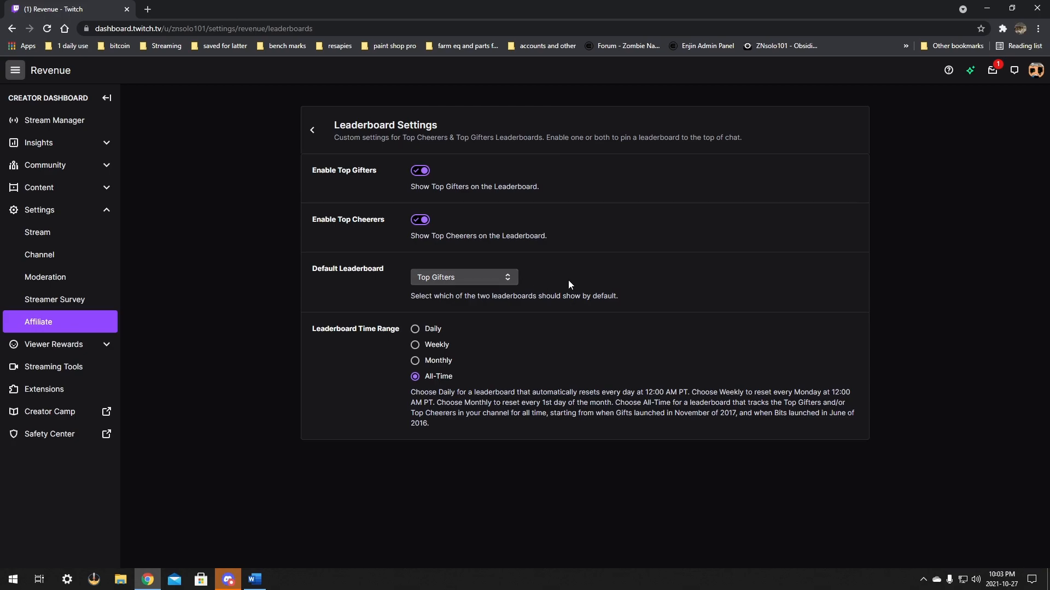
left_click(463, 278)
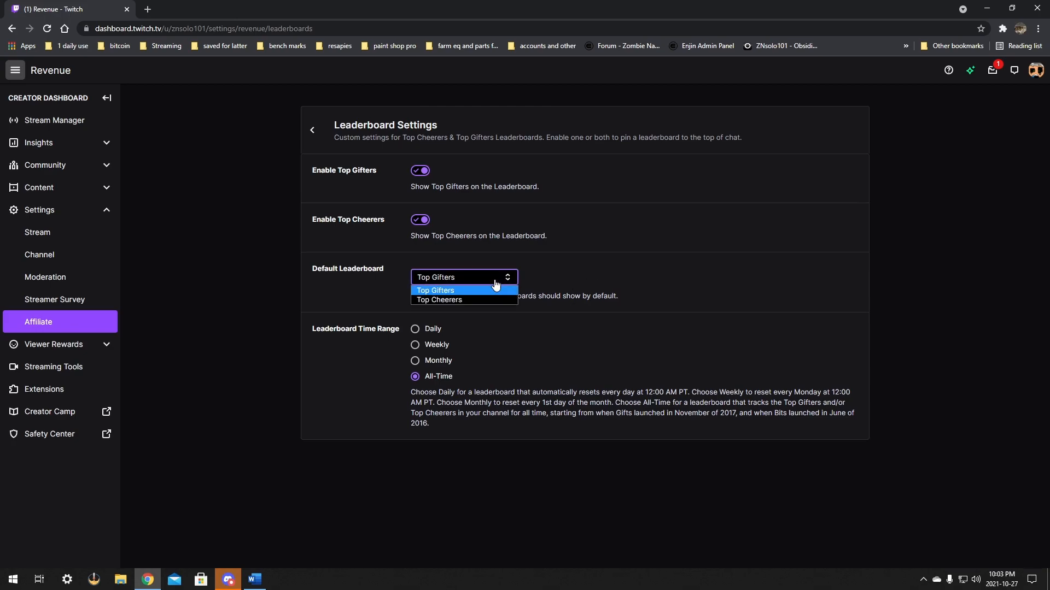
left_click(435, 289)
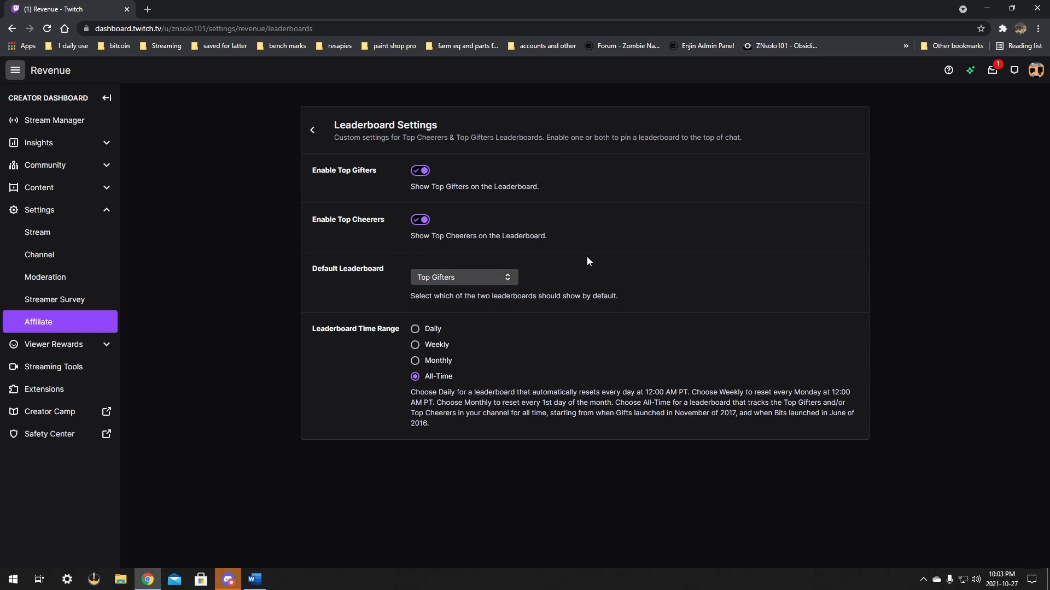
left_click(463, 277)
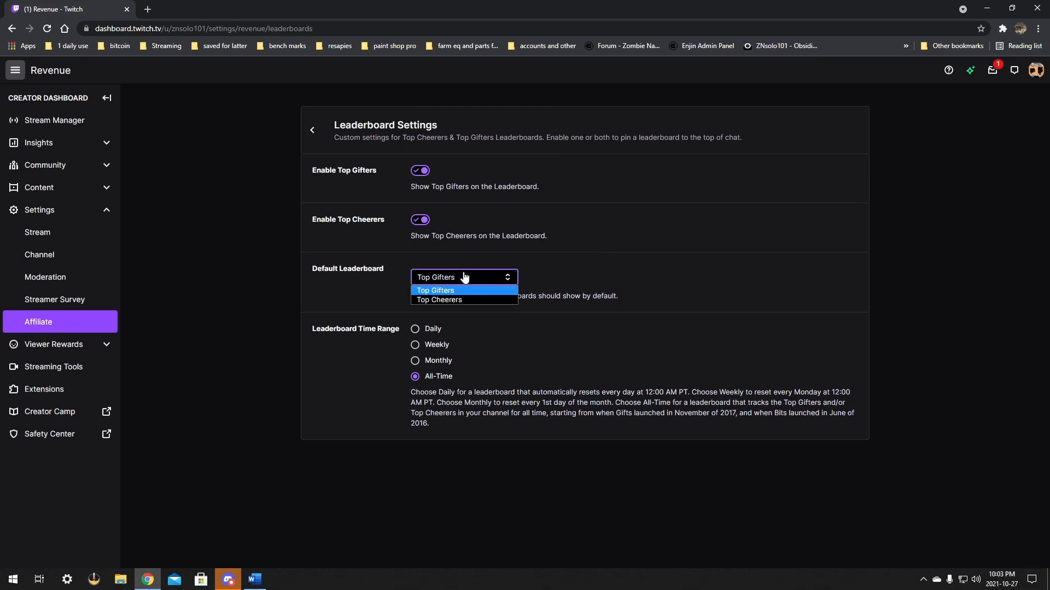
mouse_move(471, 300)
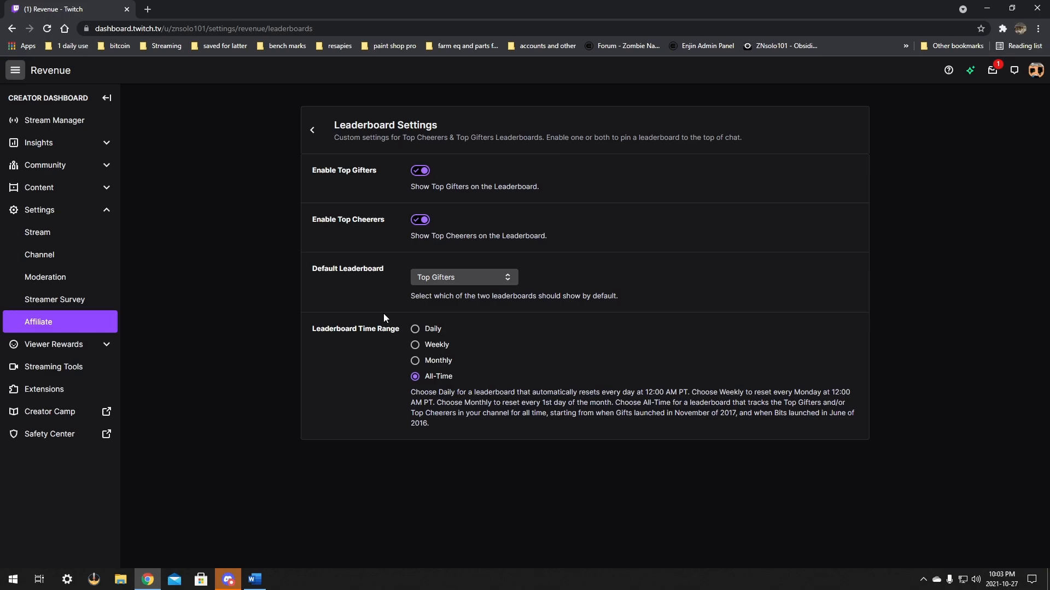
mouse_move(441, 224)
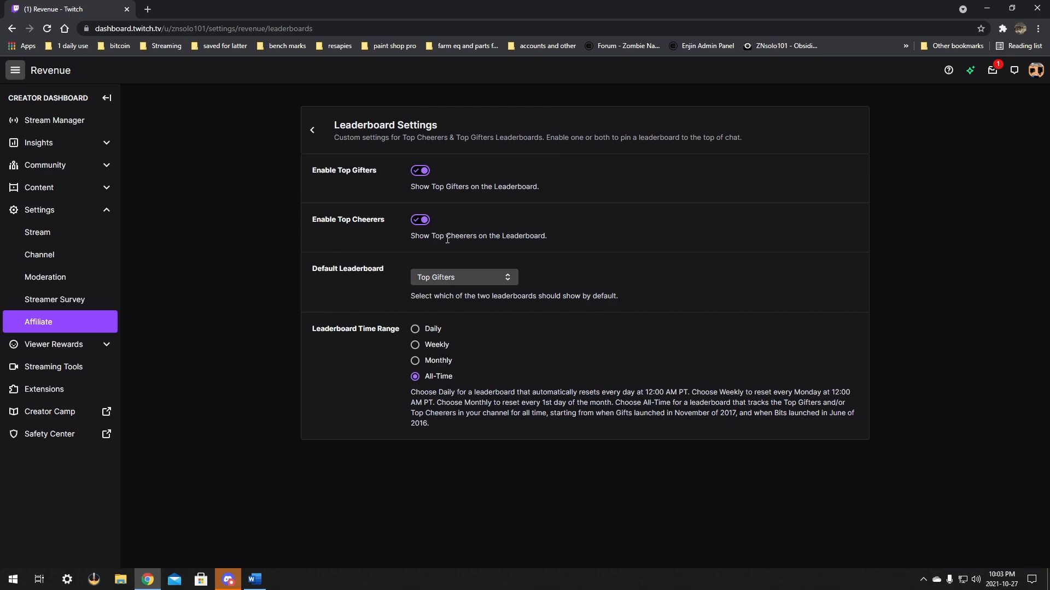
mouse_move(459, 293)
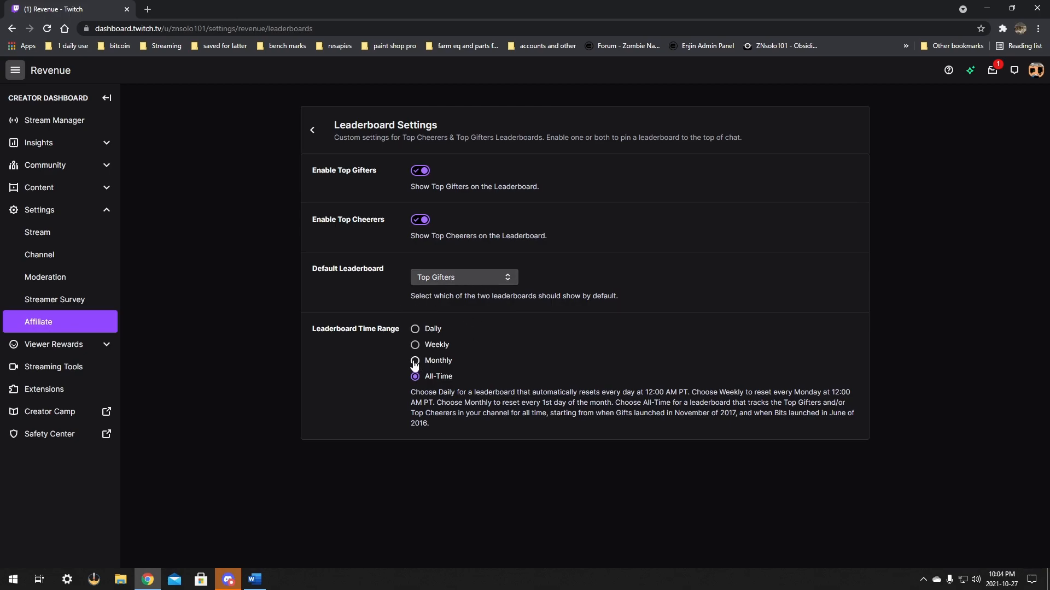
left_click(414, 361)
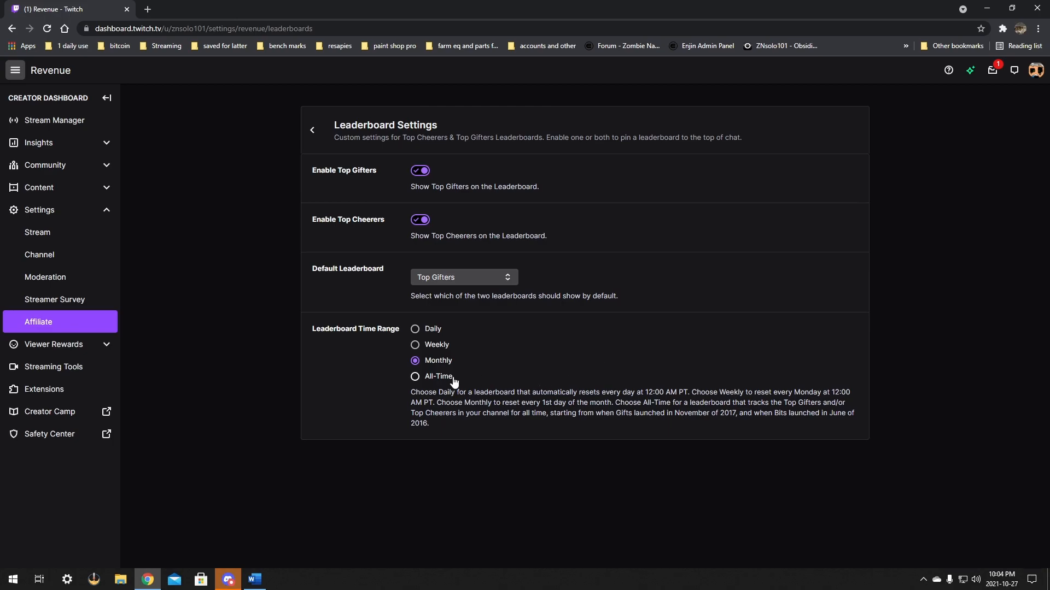
left_click(414, 376)
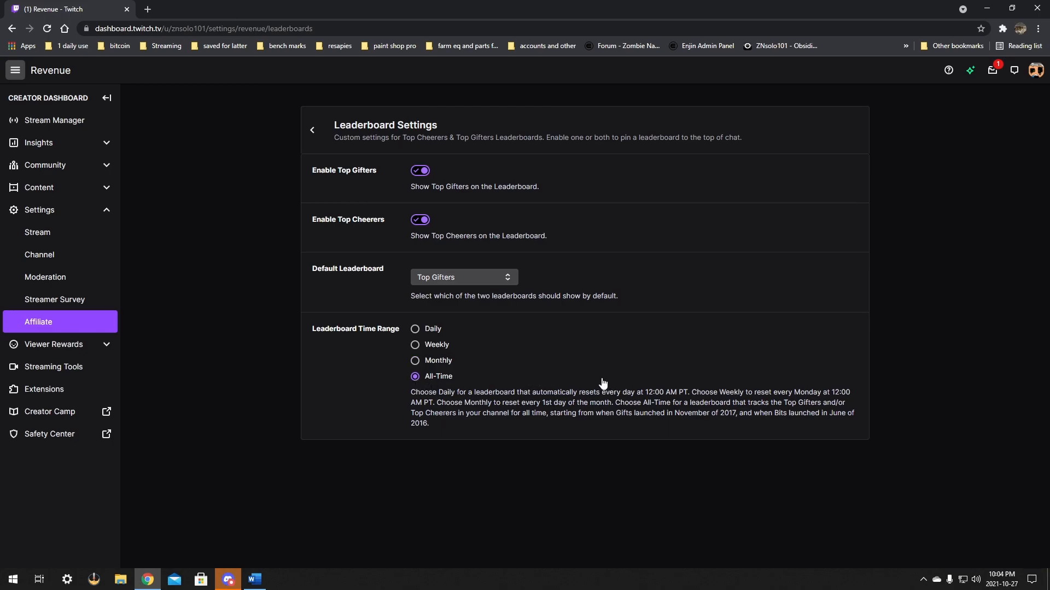
mouse_move(628, 304)
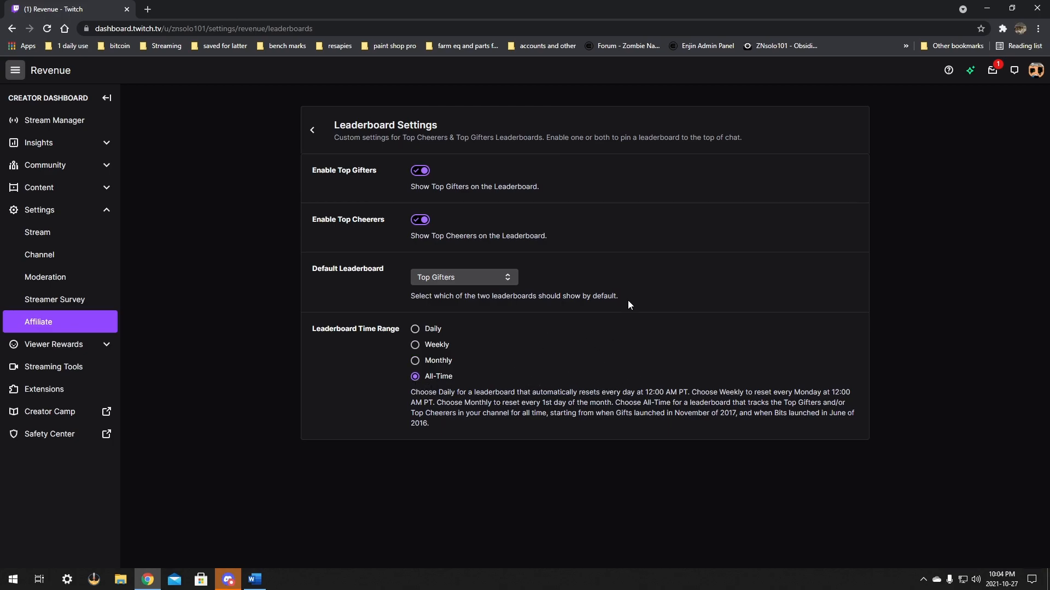
mouse_move(743, 313)
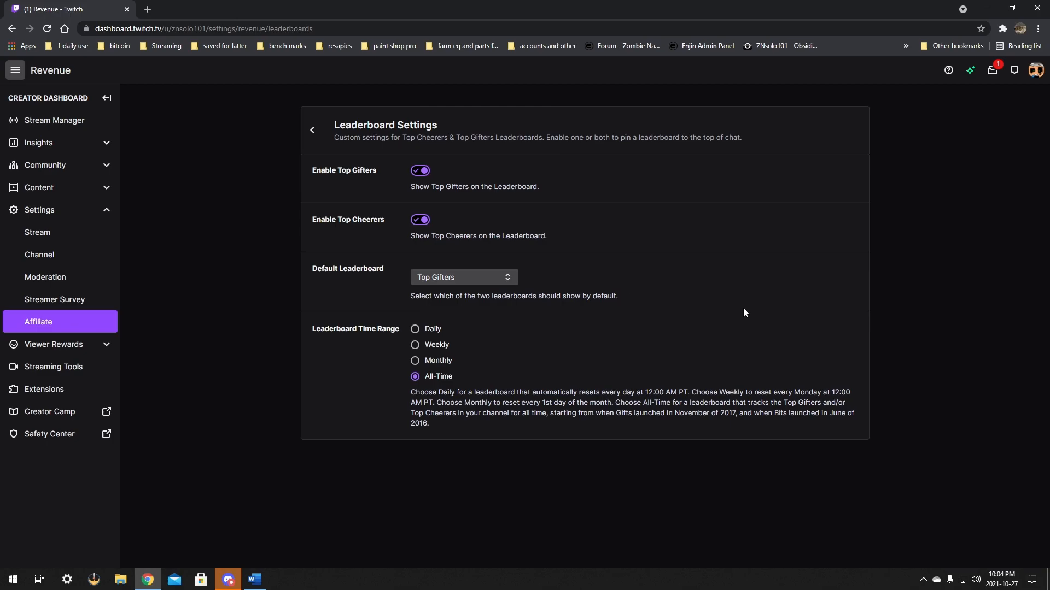
mouse_move(705, 303)
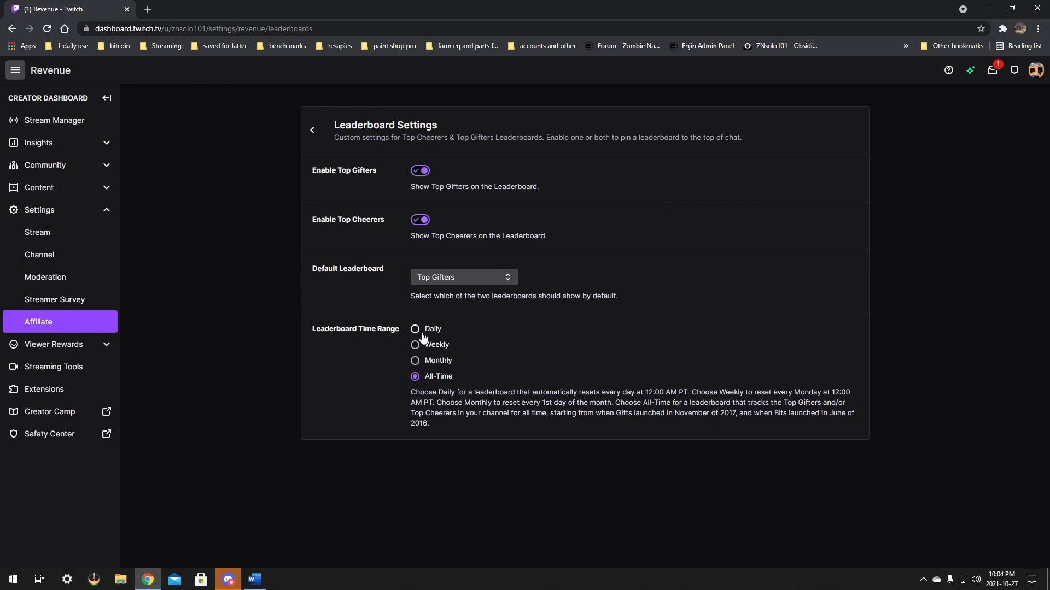
mouse_move(432, 355)
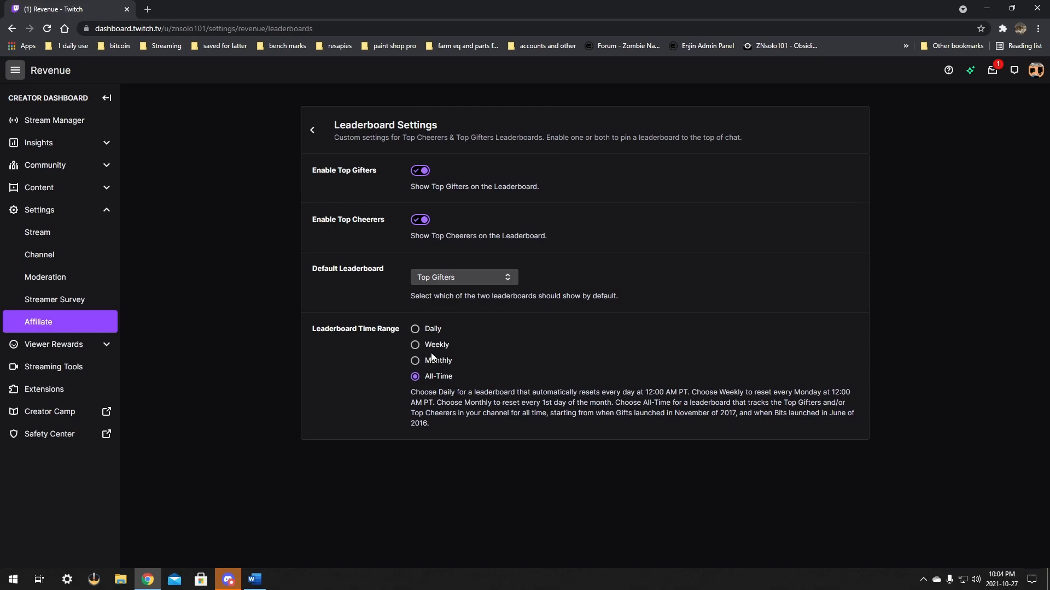
mouse_move(450, 388)
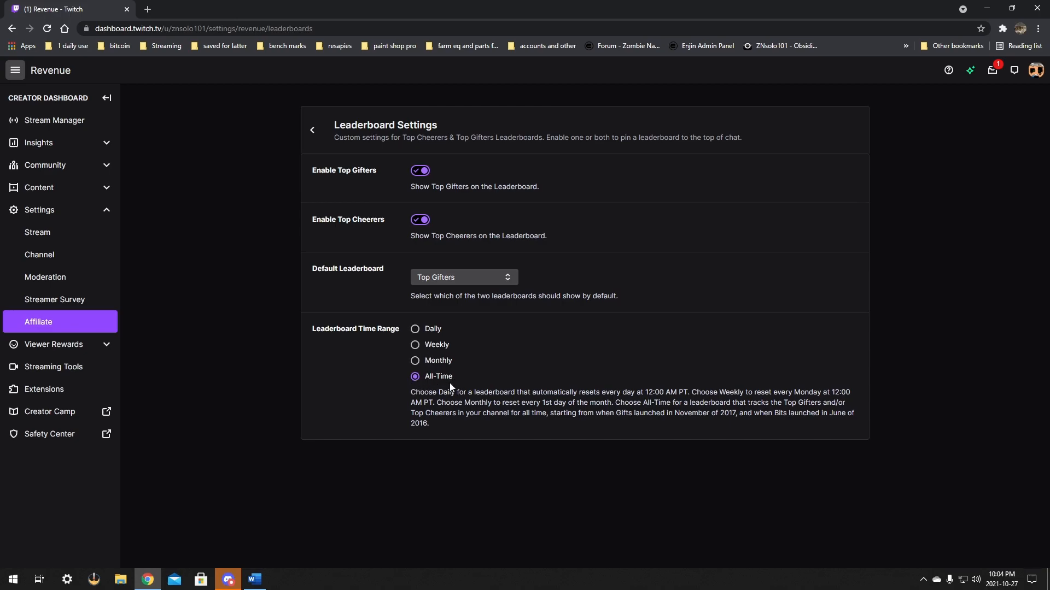
mouse_move(523, 463)
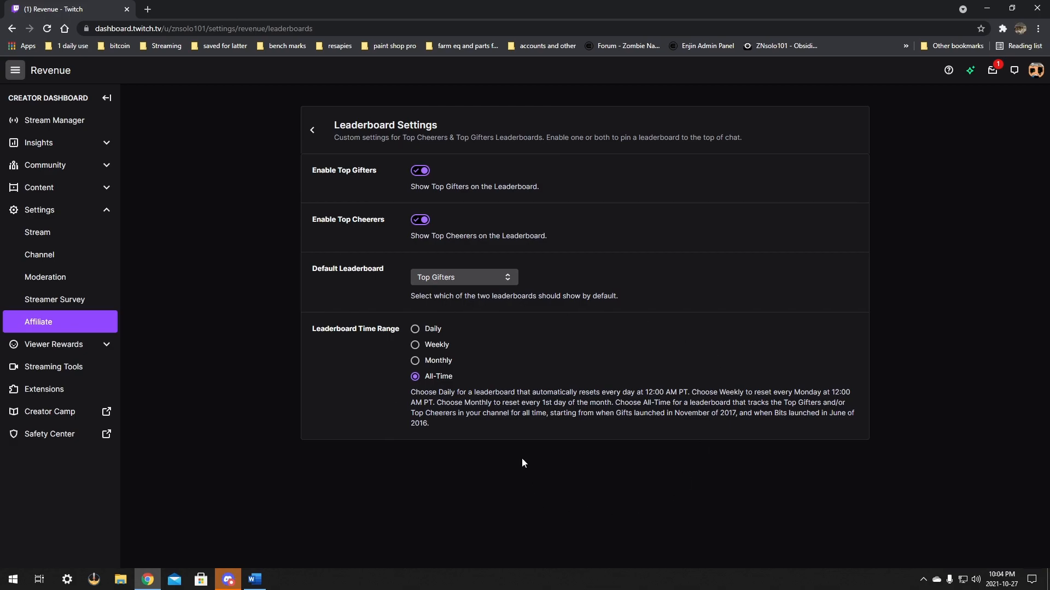
mouse_move(524, 460)
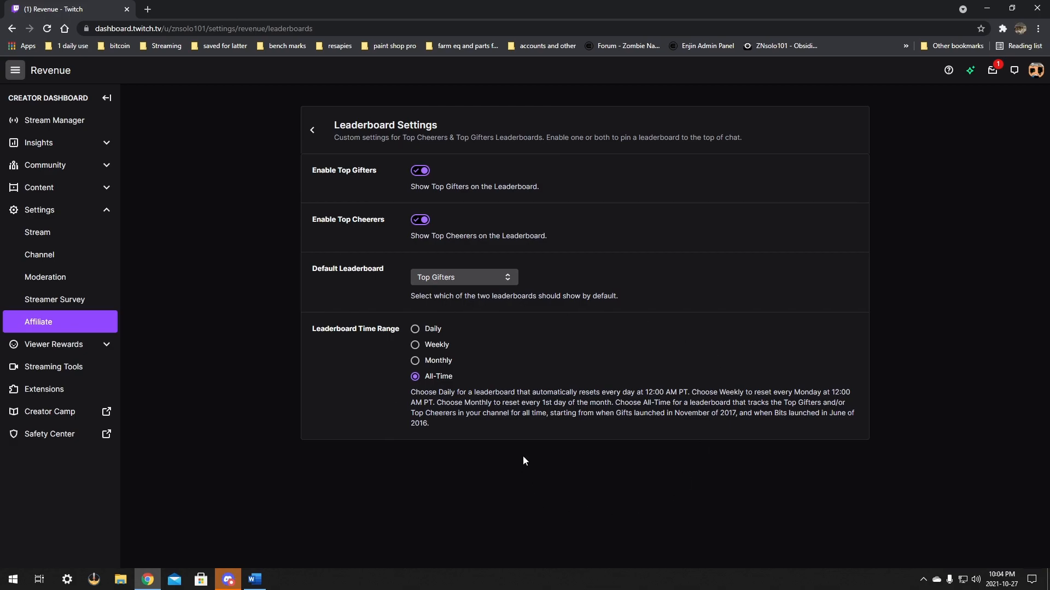